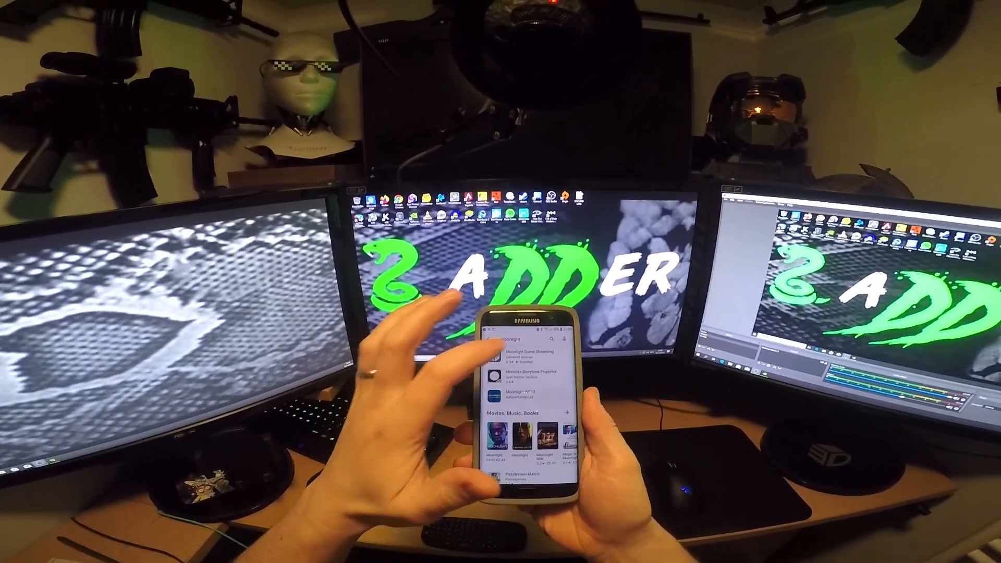
Step: Launch GeForce Experience from the taskbar and scroll the Home grid down to Rust, SCUM and Z1 Battle Royale
left_click(518, 352)
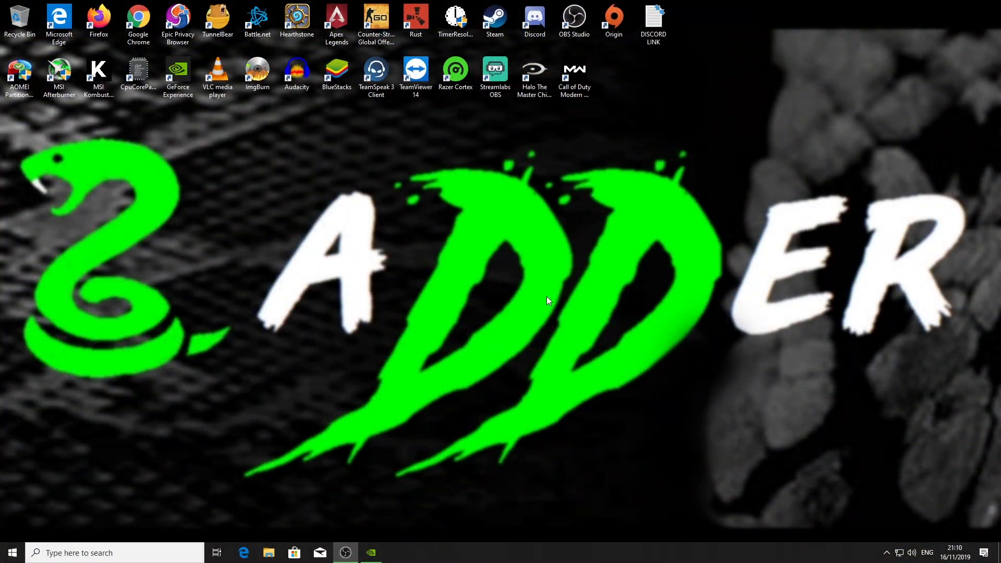
mouse_move(492, 312)
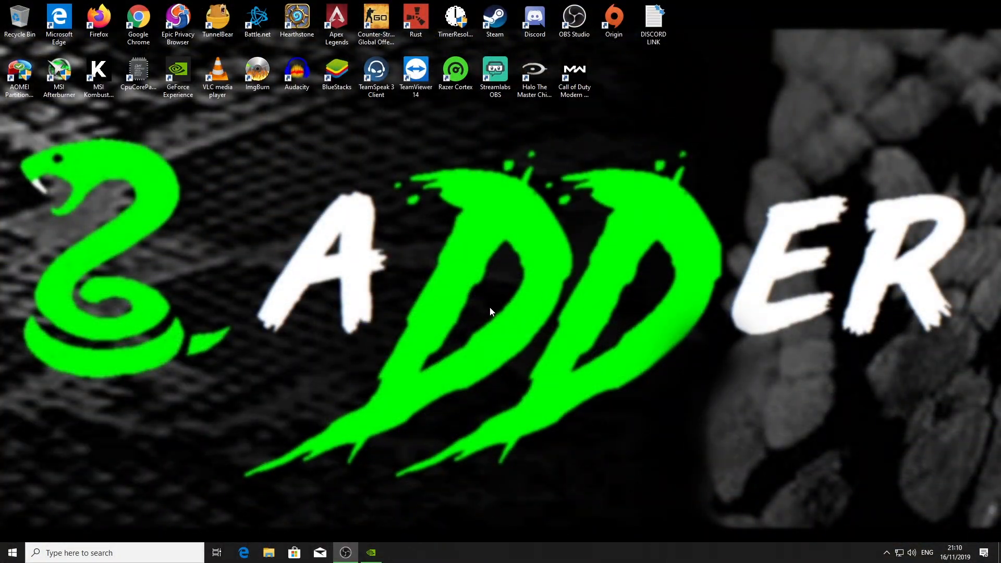
mouse_move(502, 350)
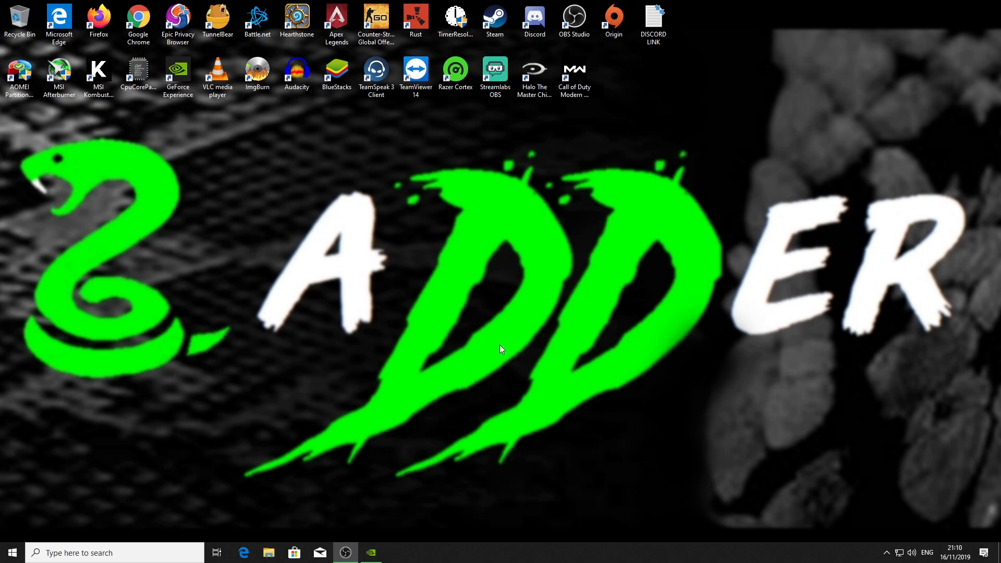
mouse_move(515, 245)
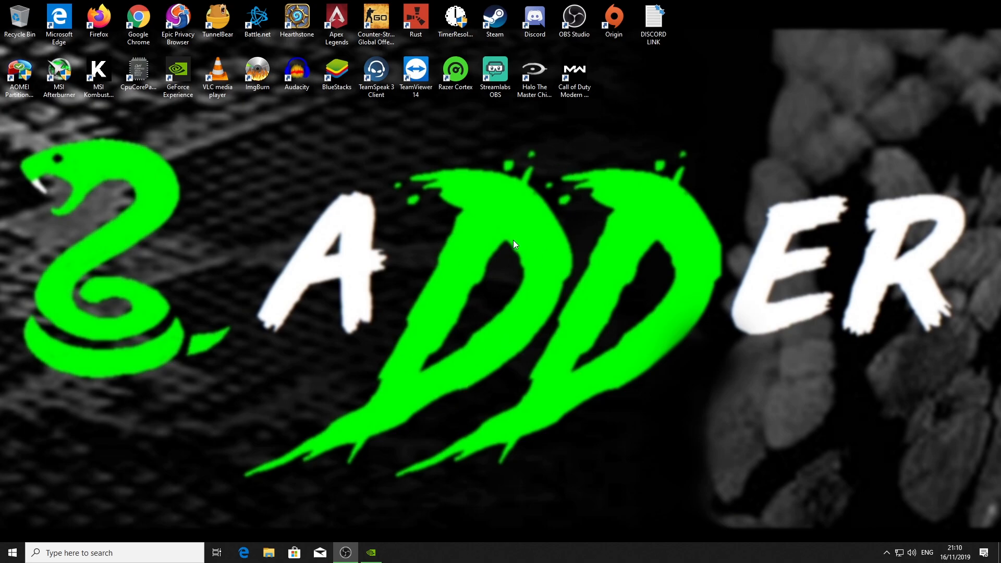
mouse_move(333, 372)
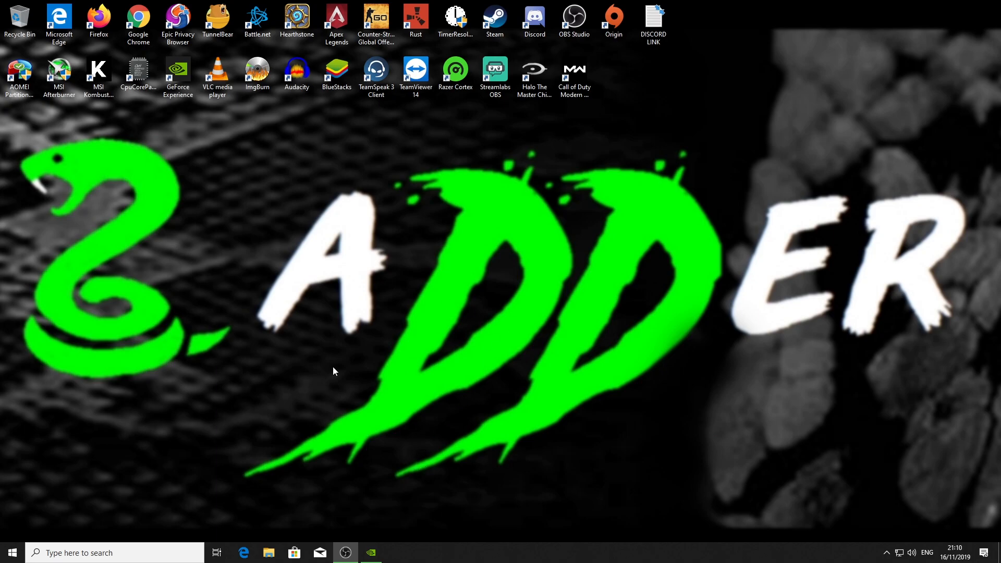
left_click(345, 553)
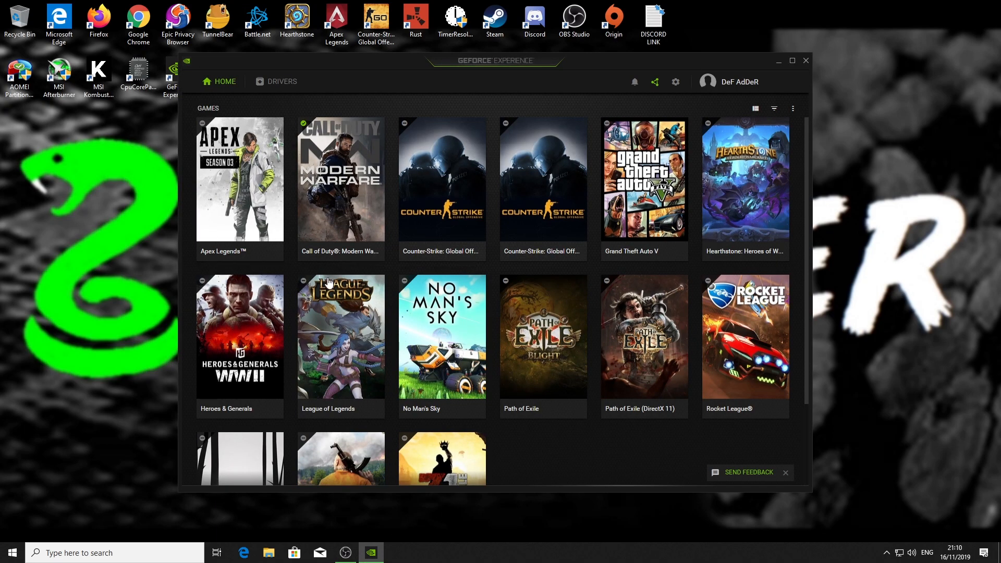
mouse_move(270, 153)
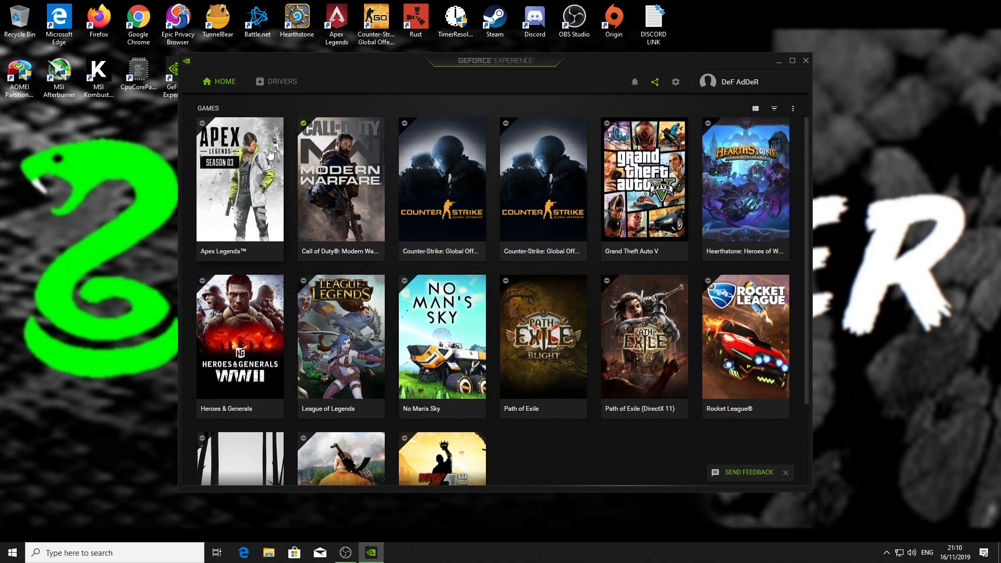
mouse_move(496, 291)
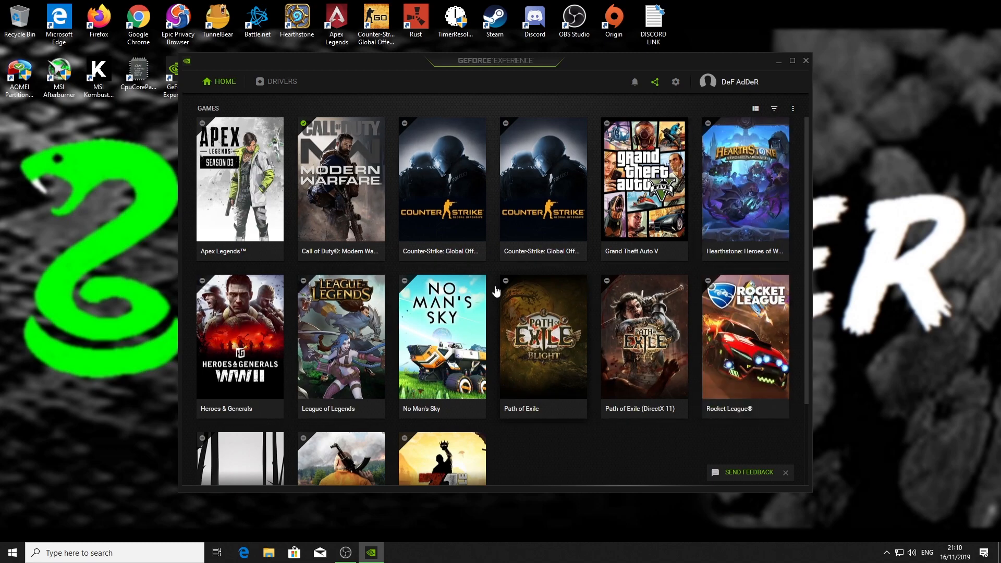
scroll("down", 3)
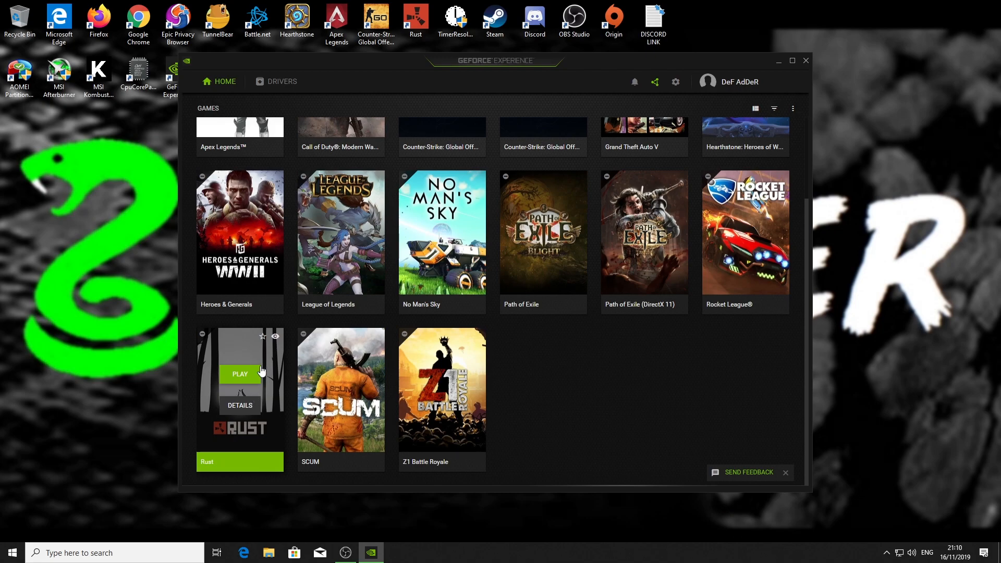
mouse_move(249, 393)
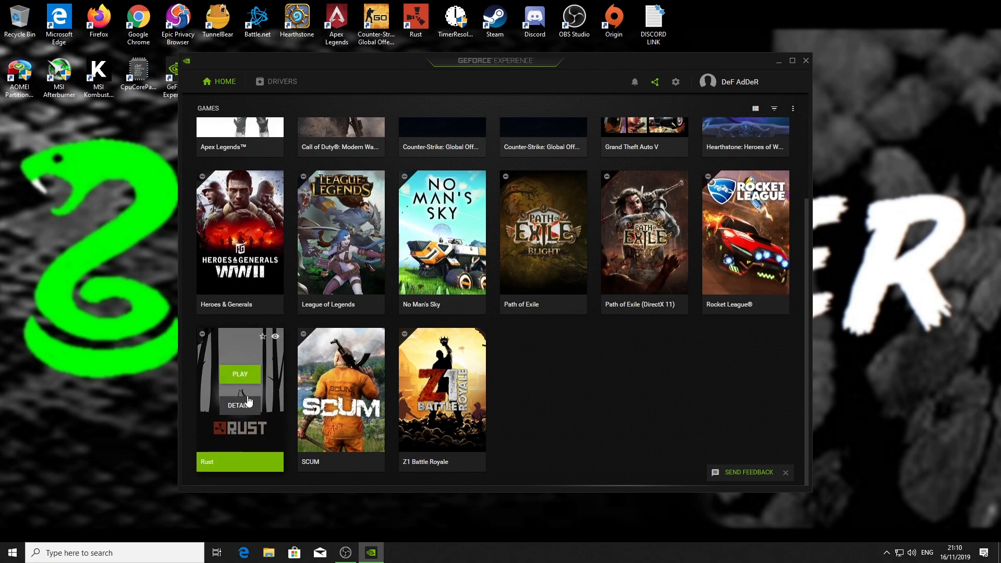
mouse_move(218, 403)
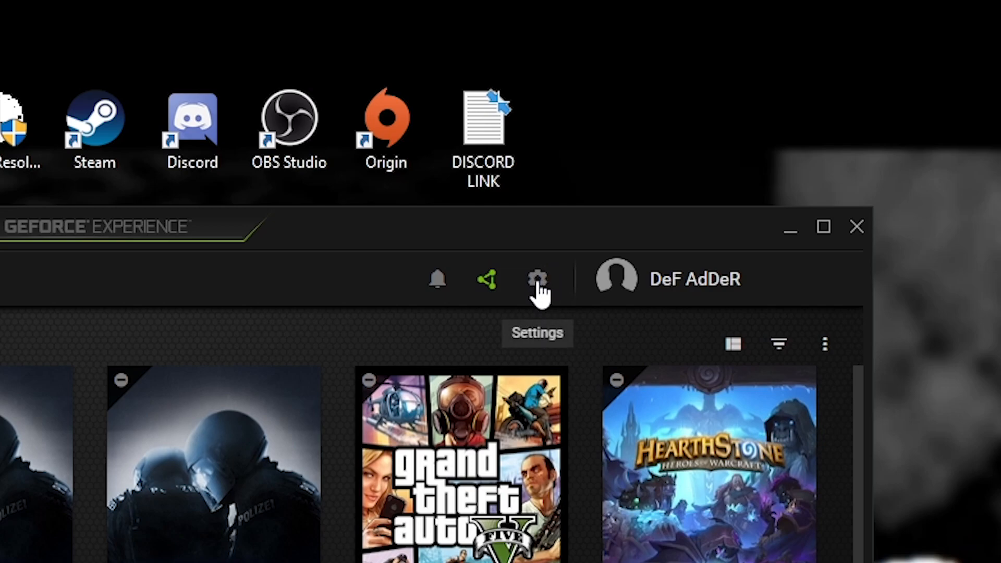
Step: Turn on the GameStream toggle under Settings > SHIELD, listing eac_launcher.exe under games and apps
left_click(537, 279)
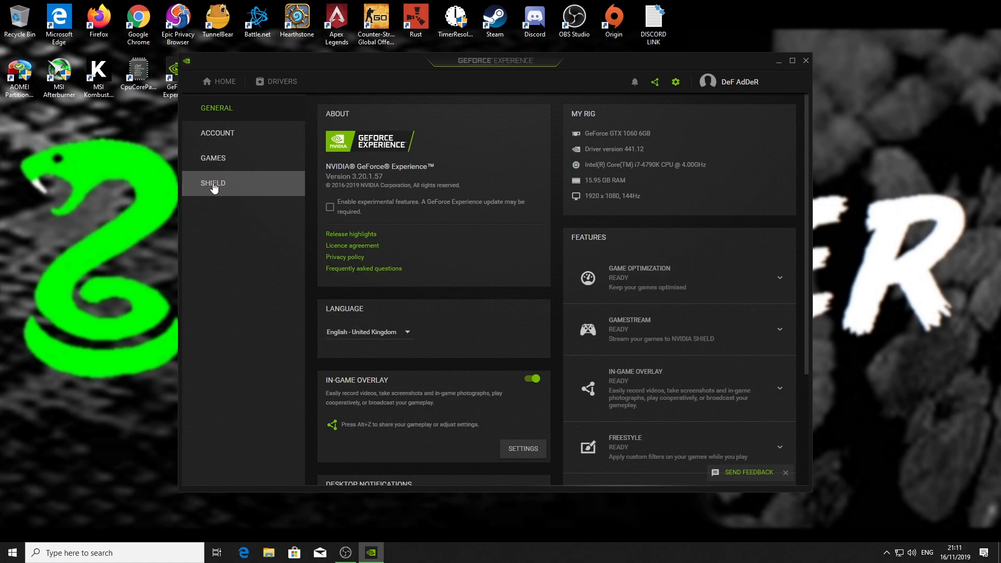
left_click(213, 184)
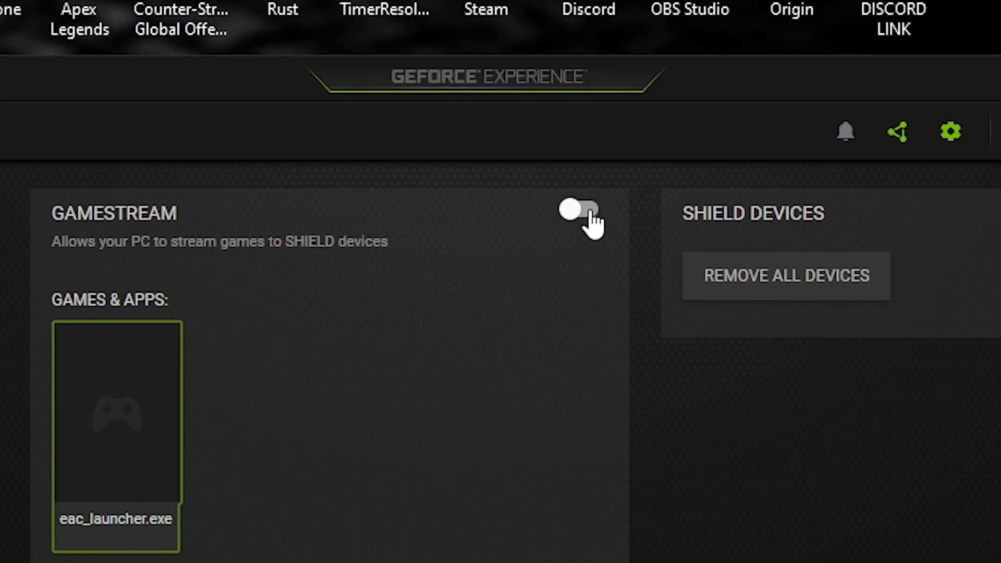
left_click(581, 210)
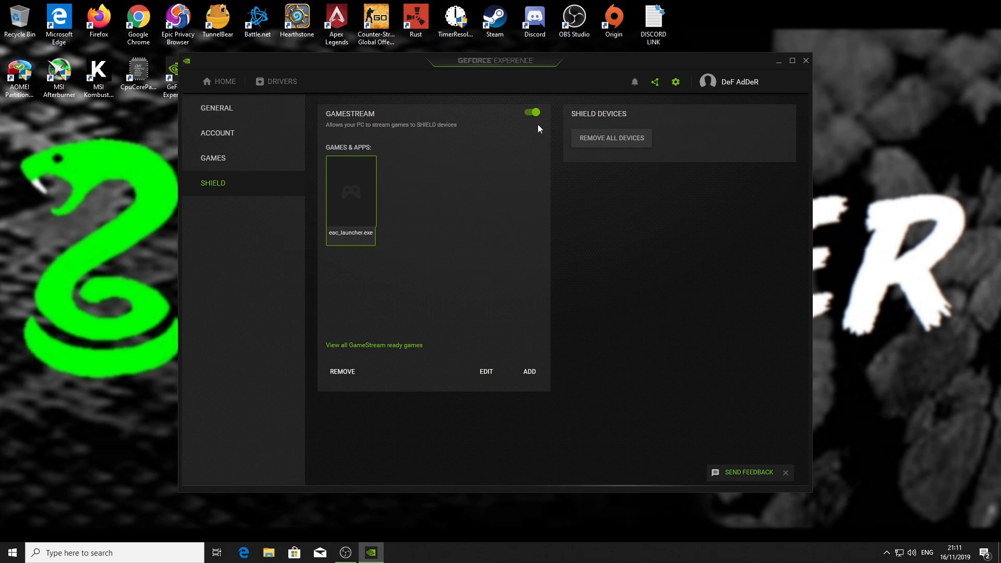
mouse_move(519, 161)
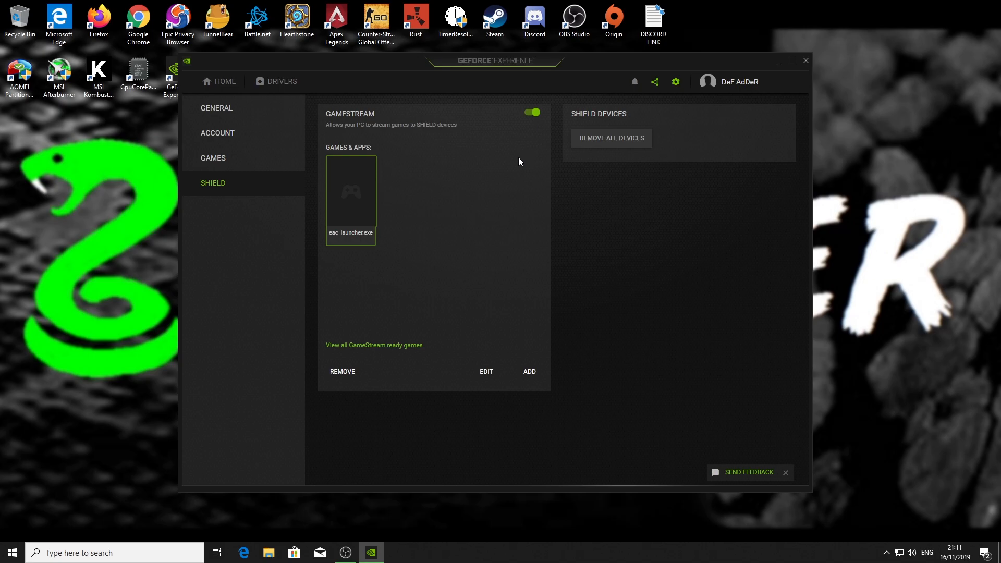
mouse_move(489, 195)
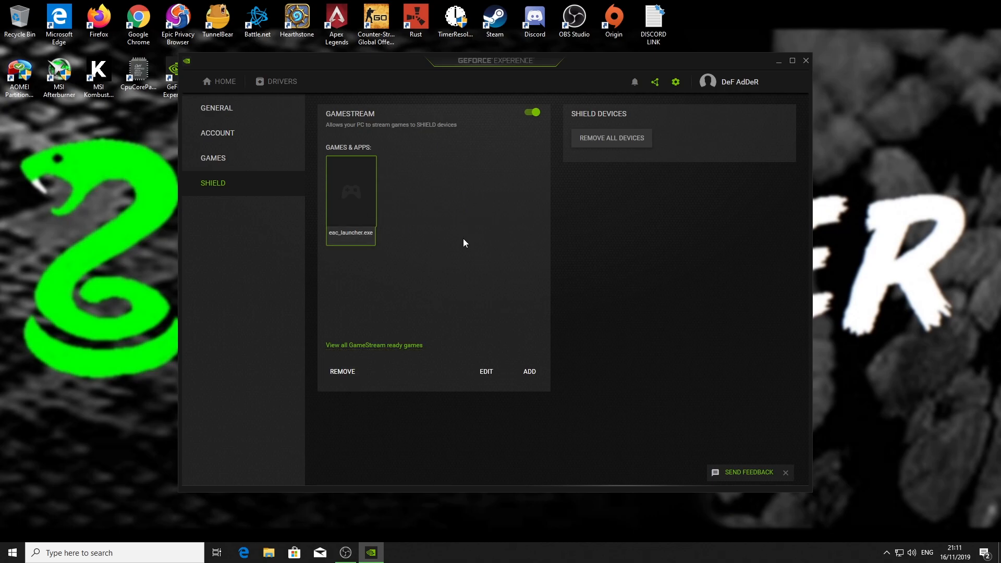
mouse_move(464, 246)
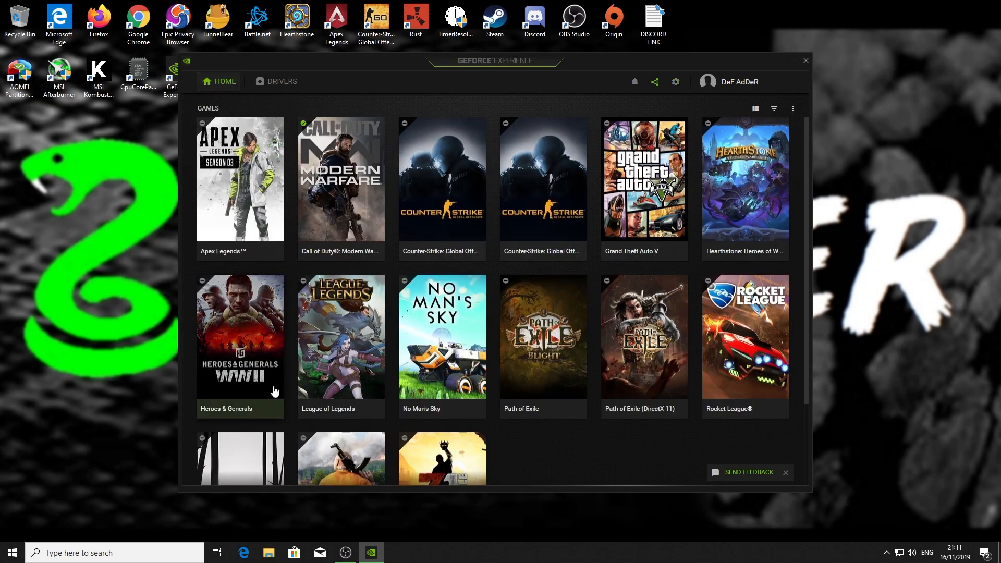
Step: Scroll the SHIELD GameStream page to its Games & Apps list showing only eac_launcher.exe
scroll("down", 3)
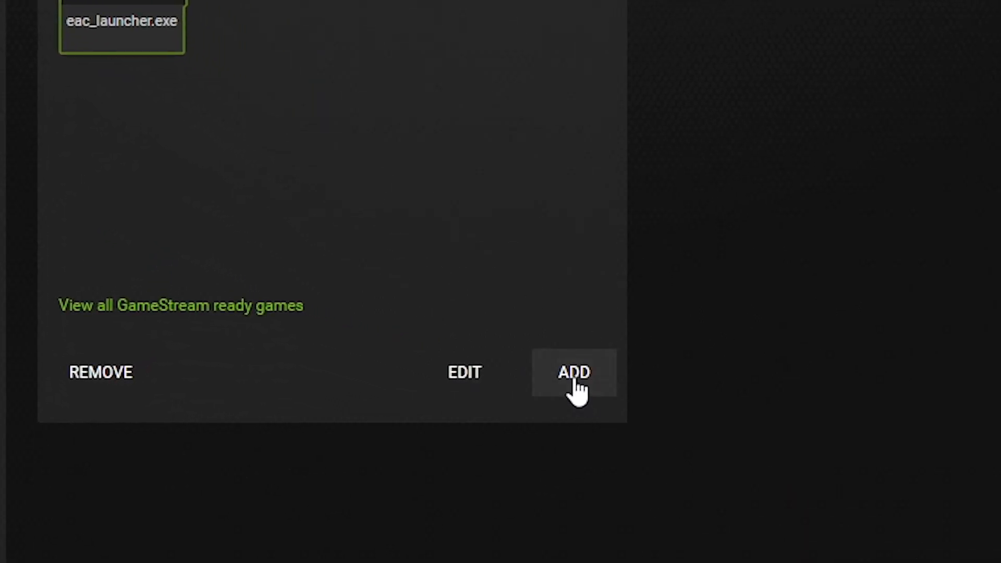
Step: Add mstsc from C:\Windows\System32 via the ADD dialog so it sits beside eac_launcher.exe
left_click(573, 373)
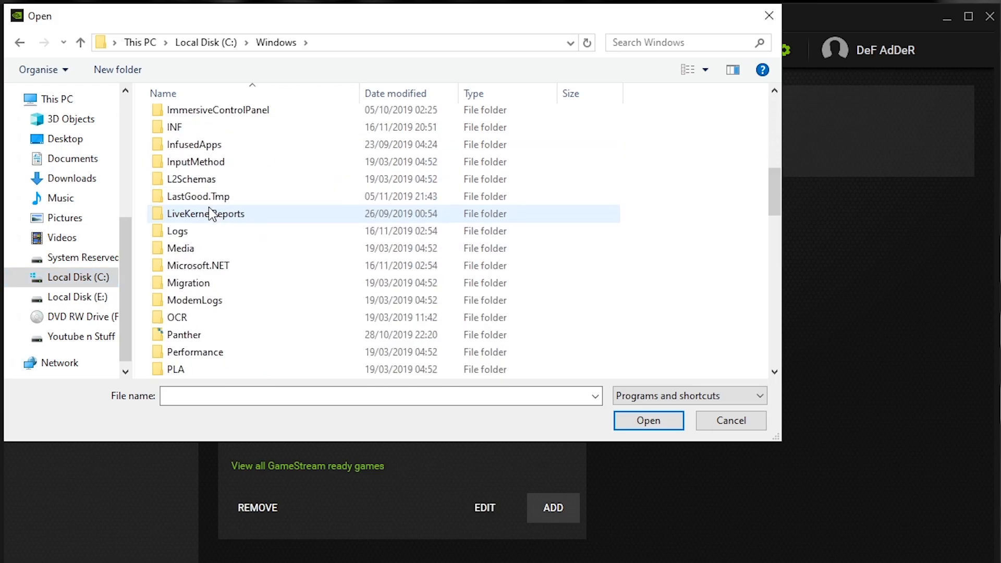
scroll("down", 3)
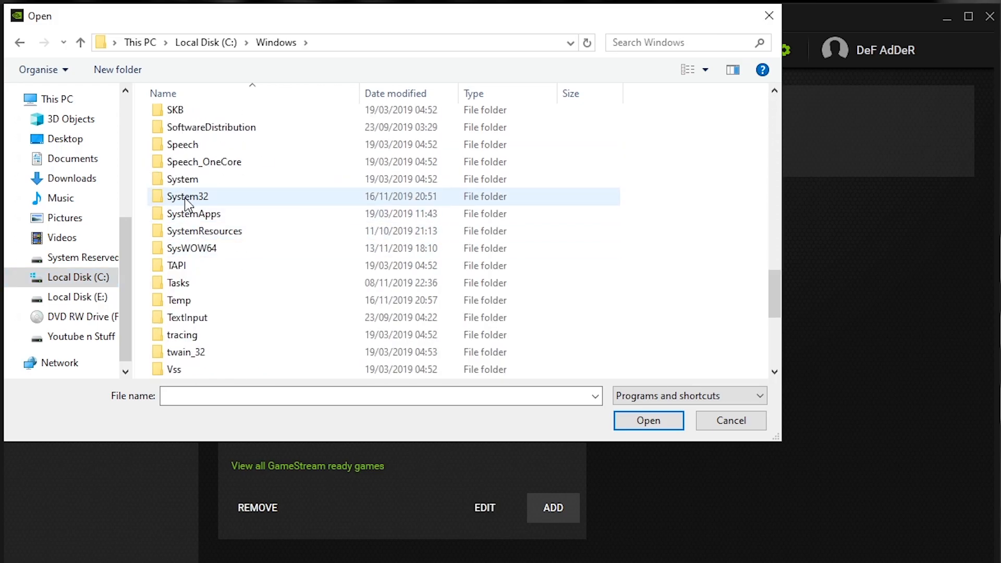
mouse_move(188, 196)
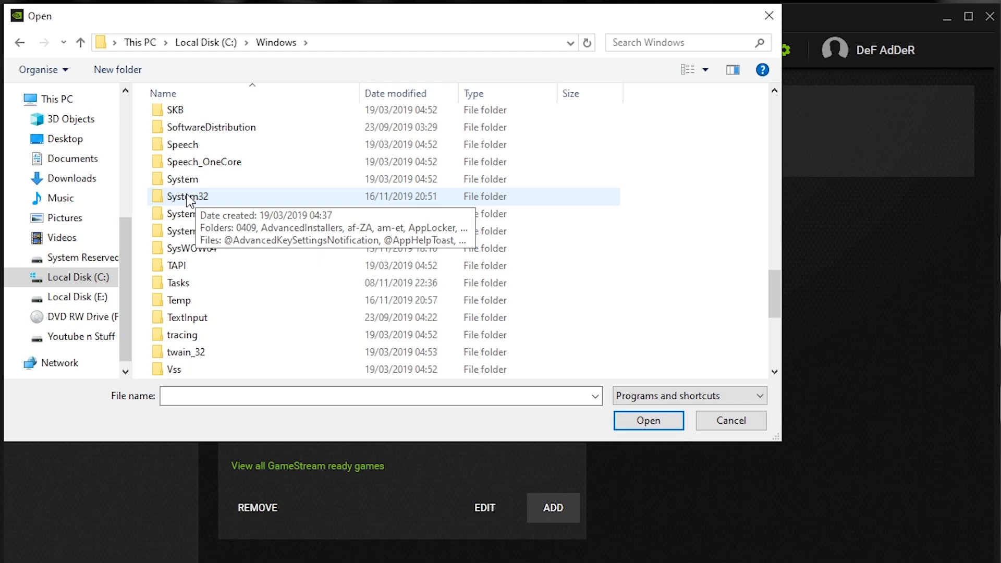
double_click(187, 196)
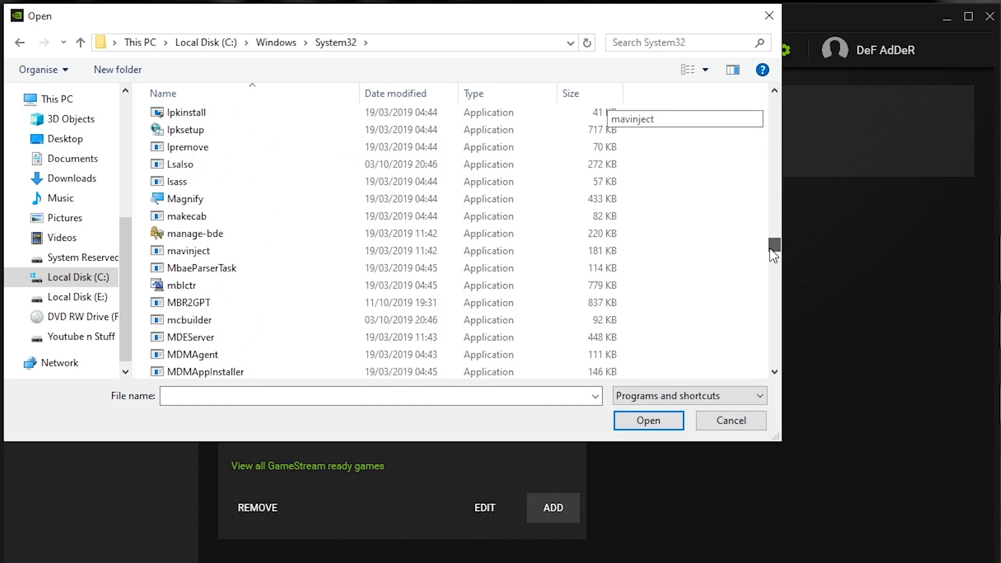
scroll("down", 3)
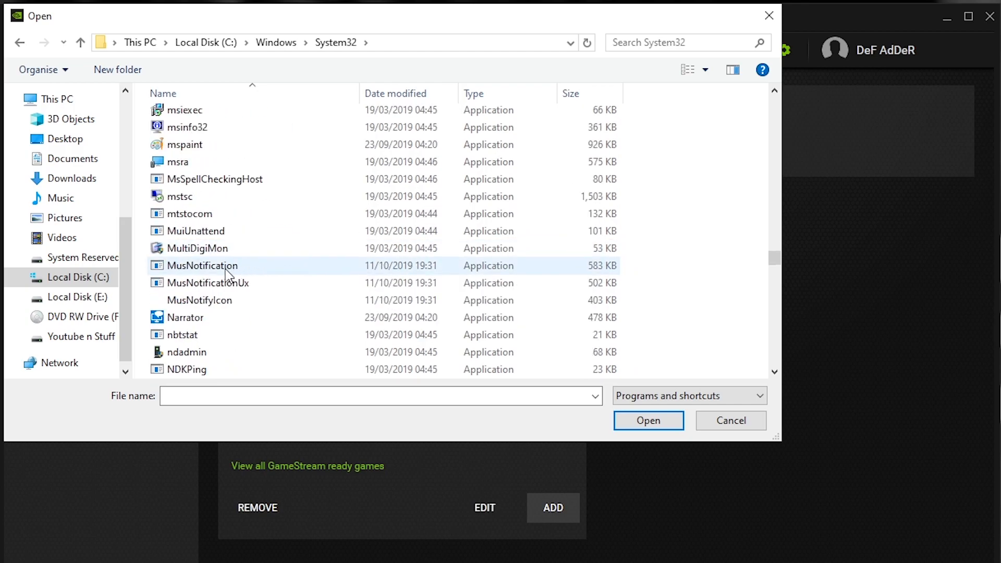
mouse_move(179, 196)
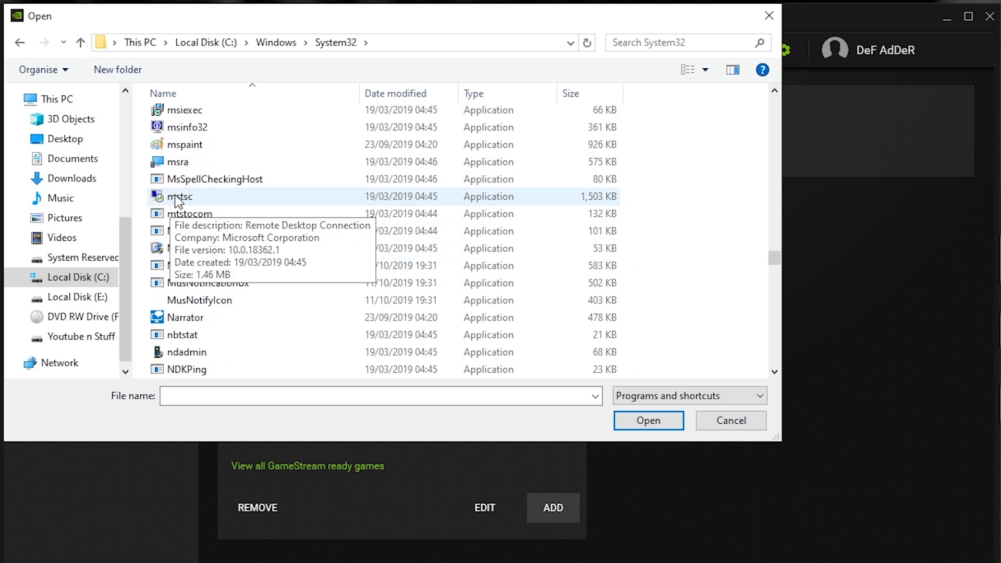
left_click(648, 421)
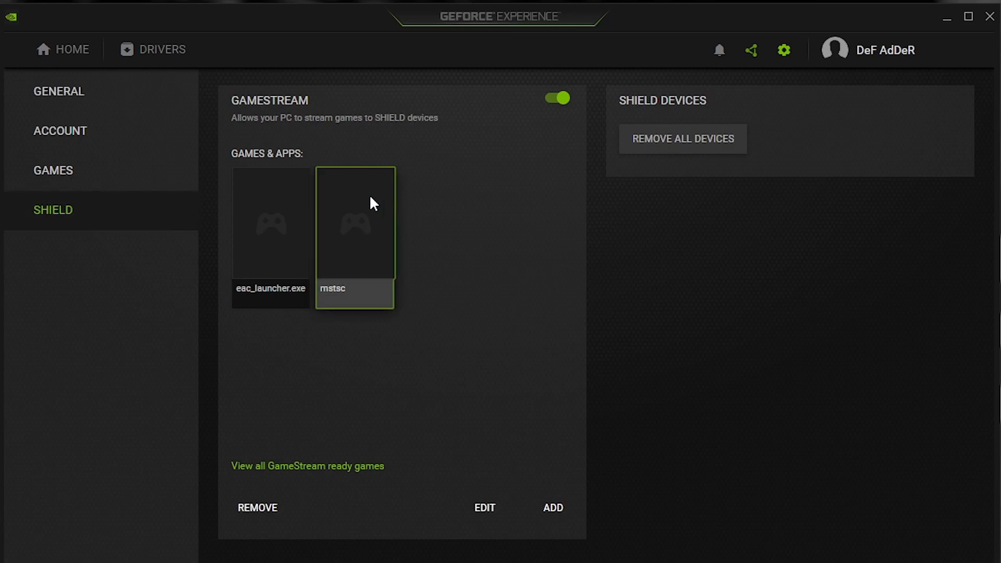
mouse_move(58, 92)
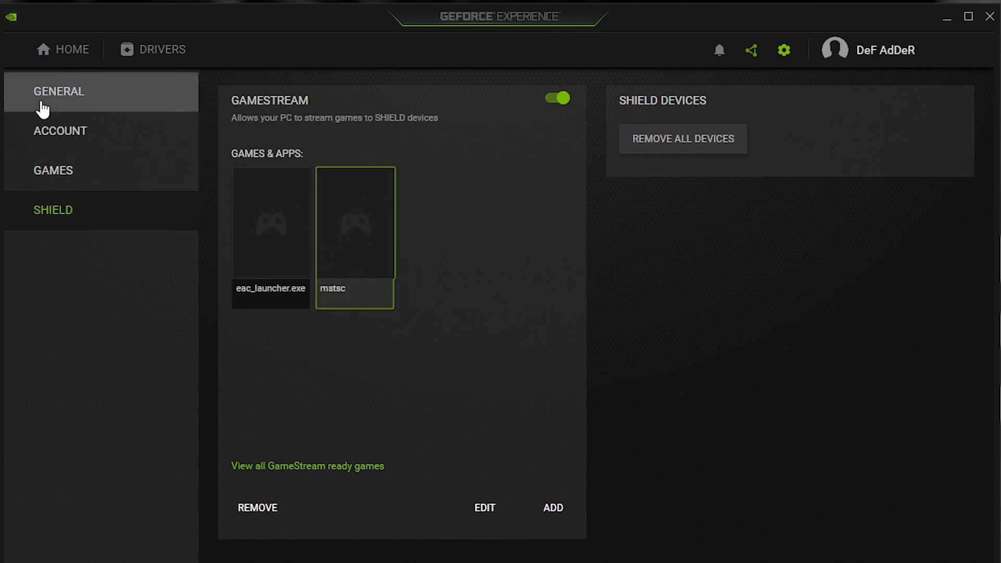